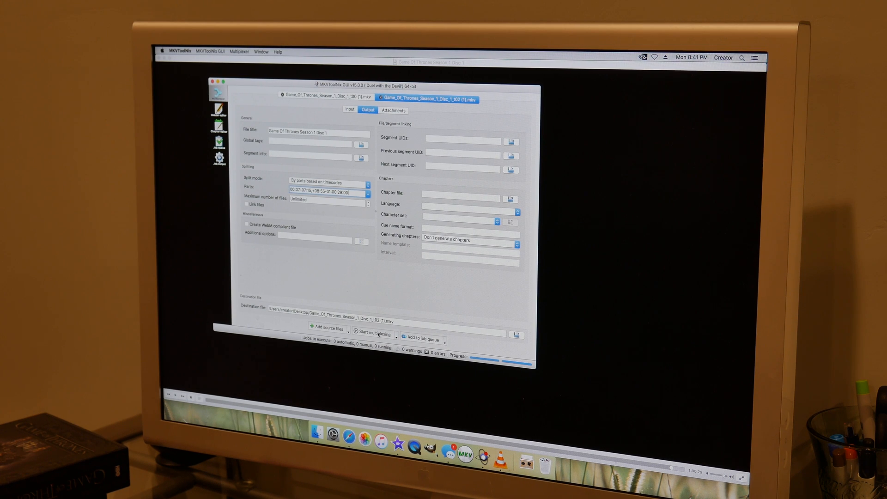
Add a new, empty multiplexer job tab from the Multiplexer menu
left_click(374, 335)
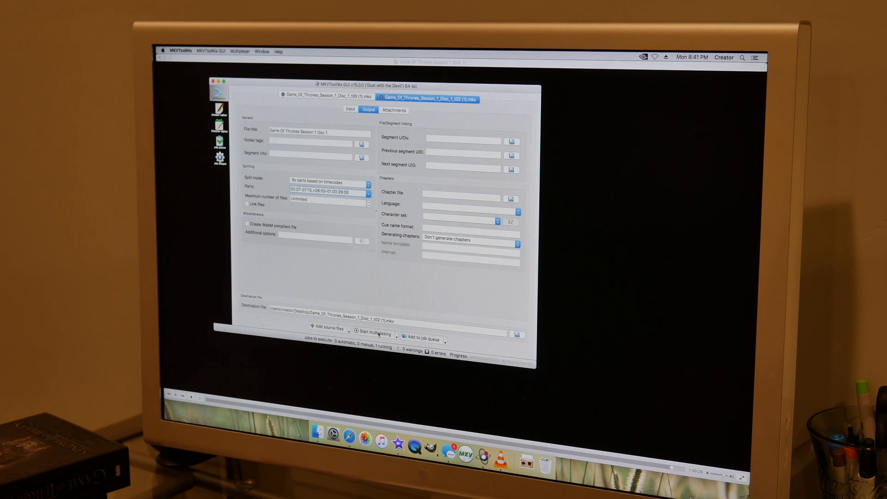
left_click(351, 109)
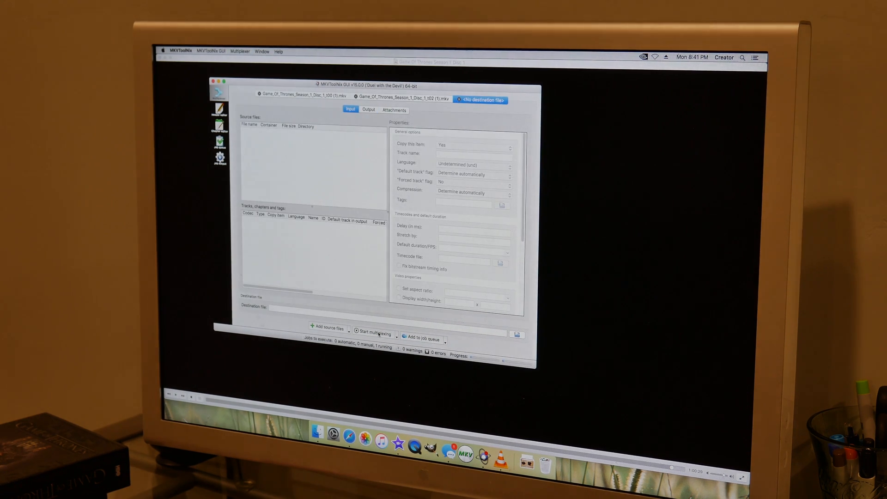
mouse_move(456, 100)
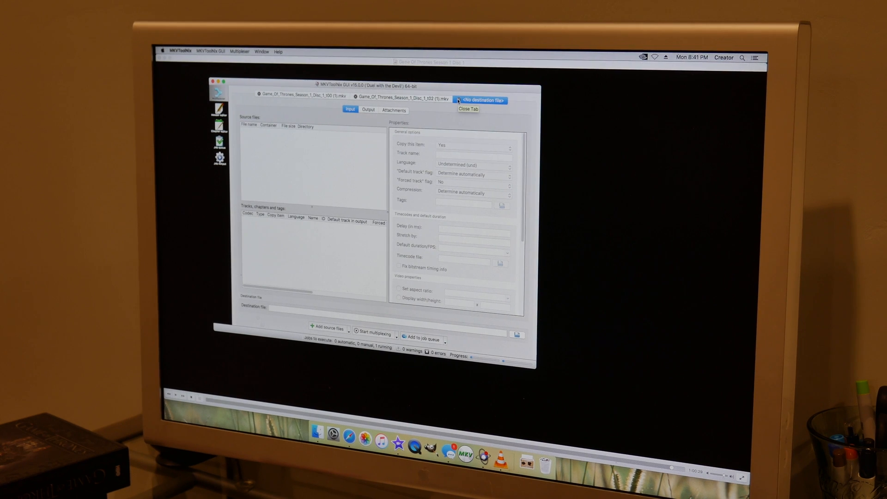